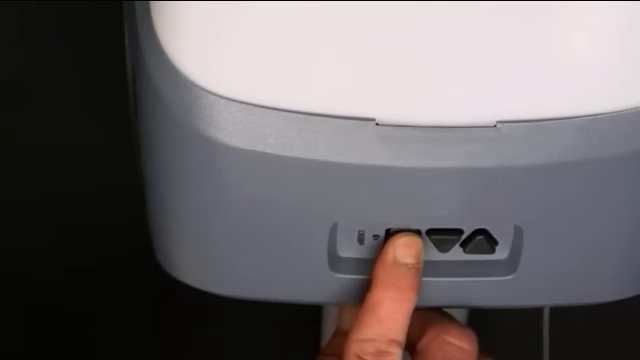
click(398, 236)
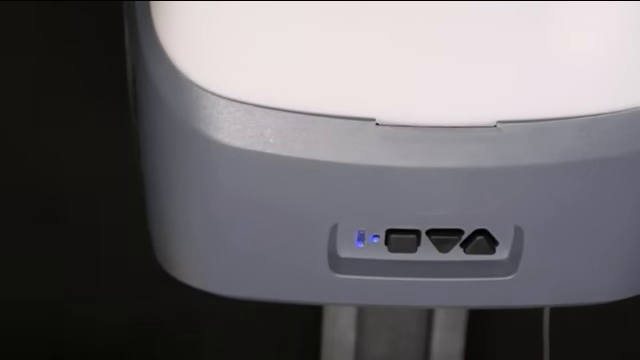